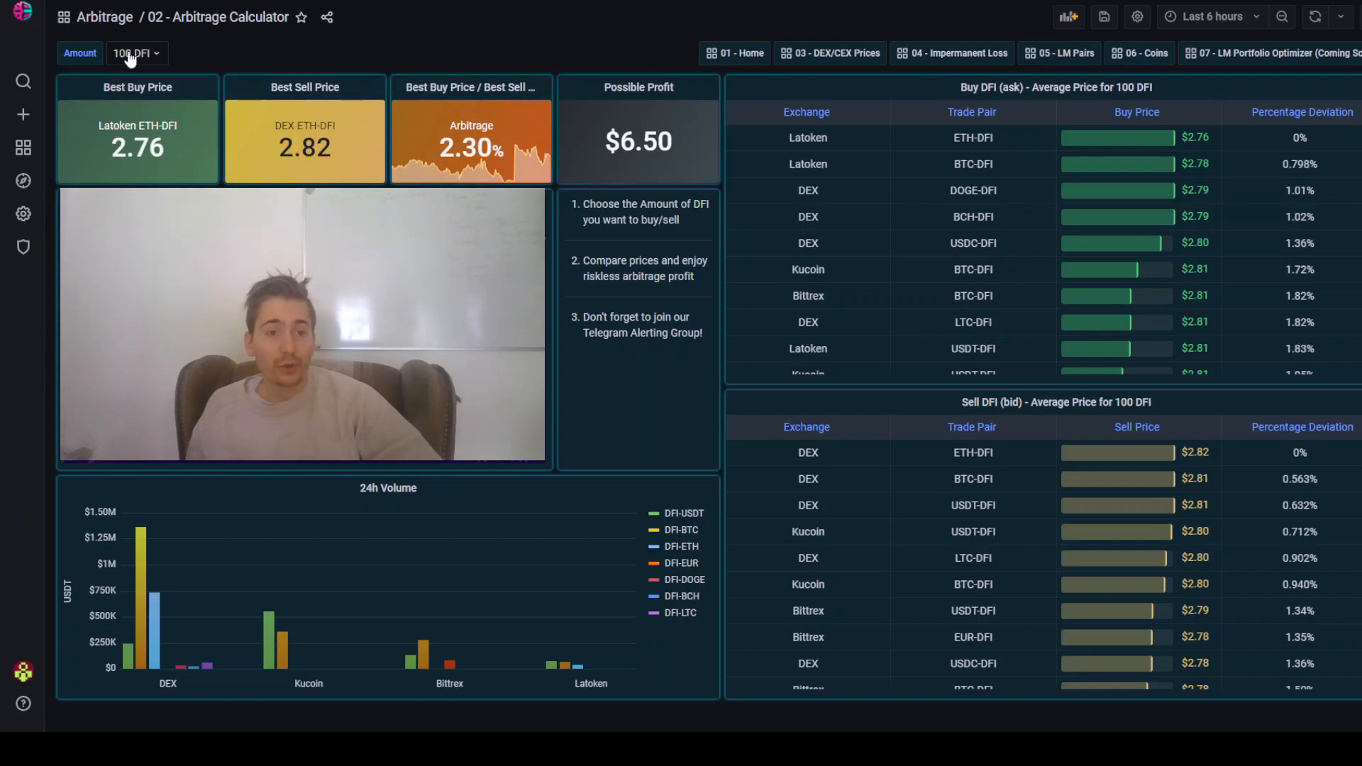
Step: Set the trade amount to 1000 DFI, giving 1.14% arbitrage and $32.1 possible profit
{"action": "left_click", "coordinate": [136, 52]}
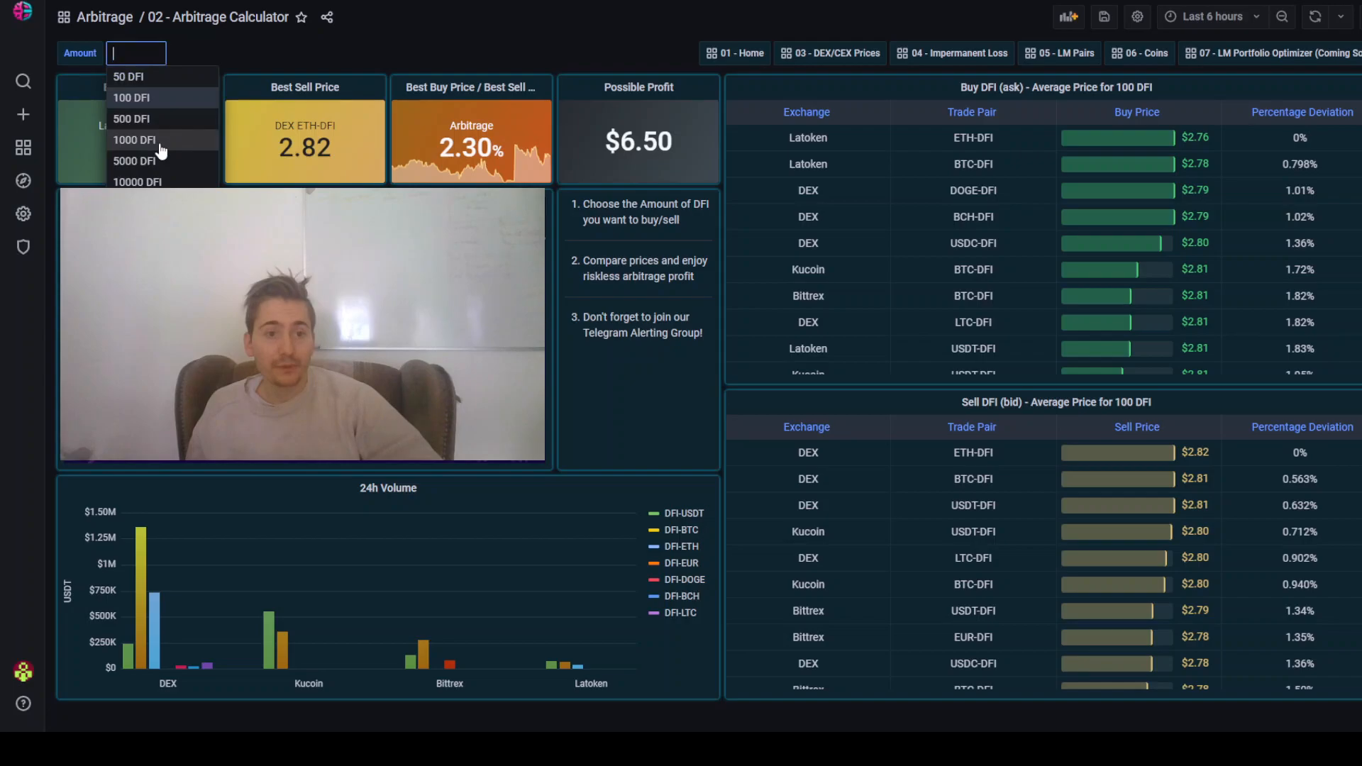
{"action": "left_click", "coordinate": [134, 139]}
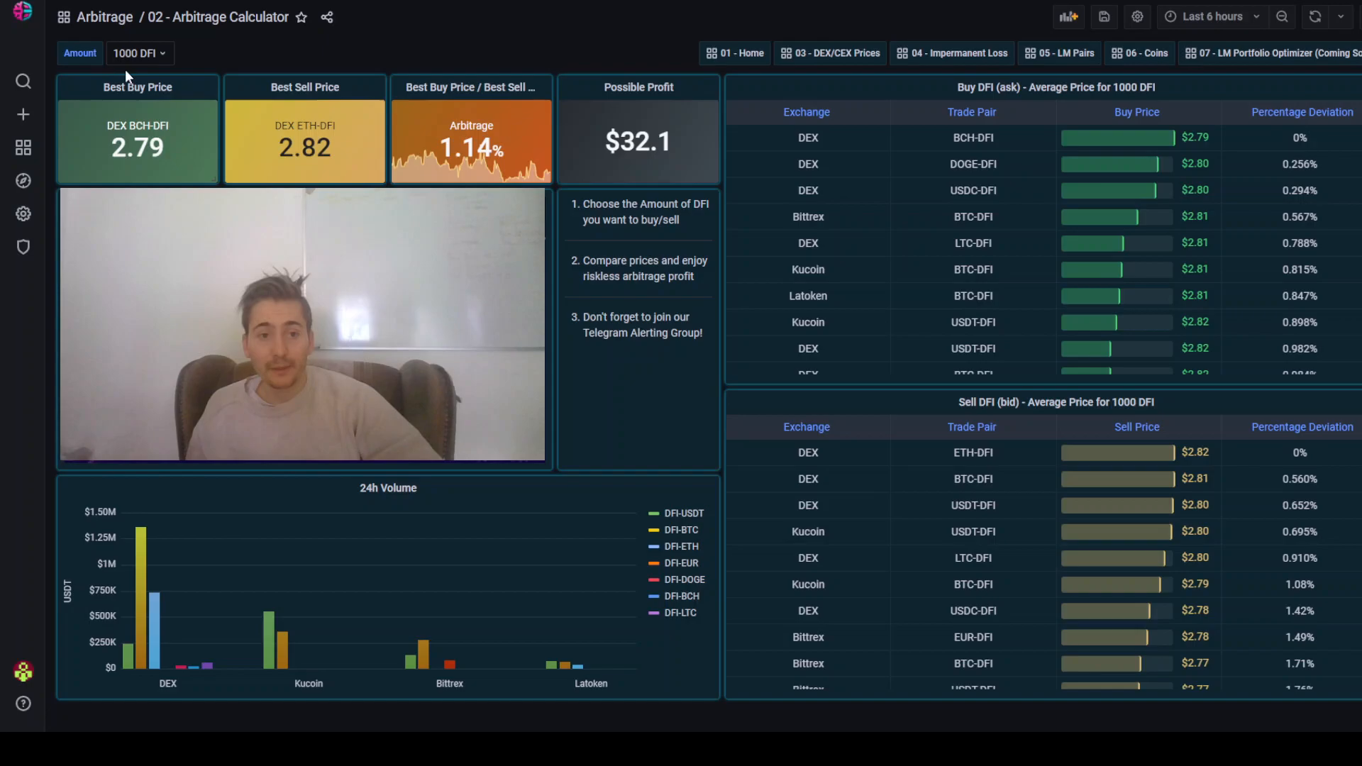
{"action": "left_click", "coordinate": [139, 52]}
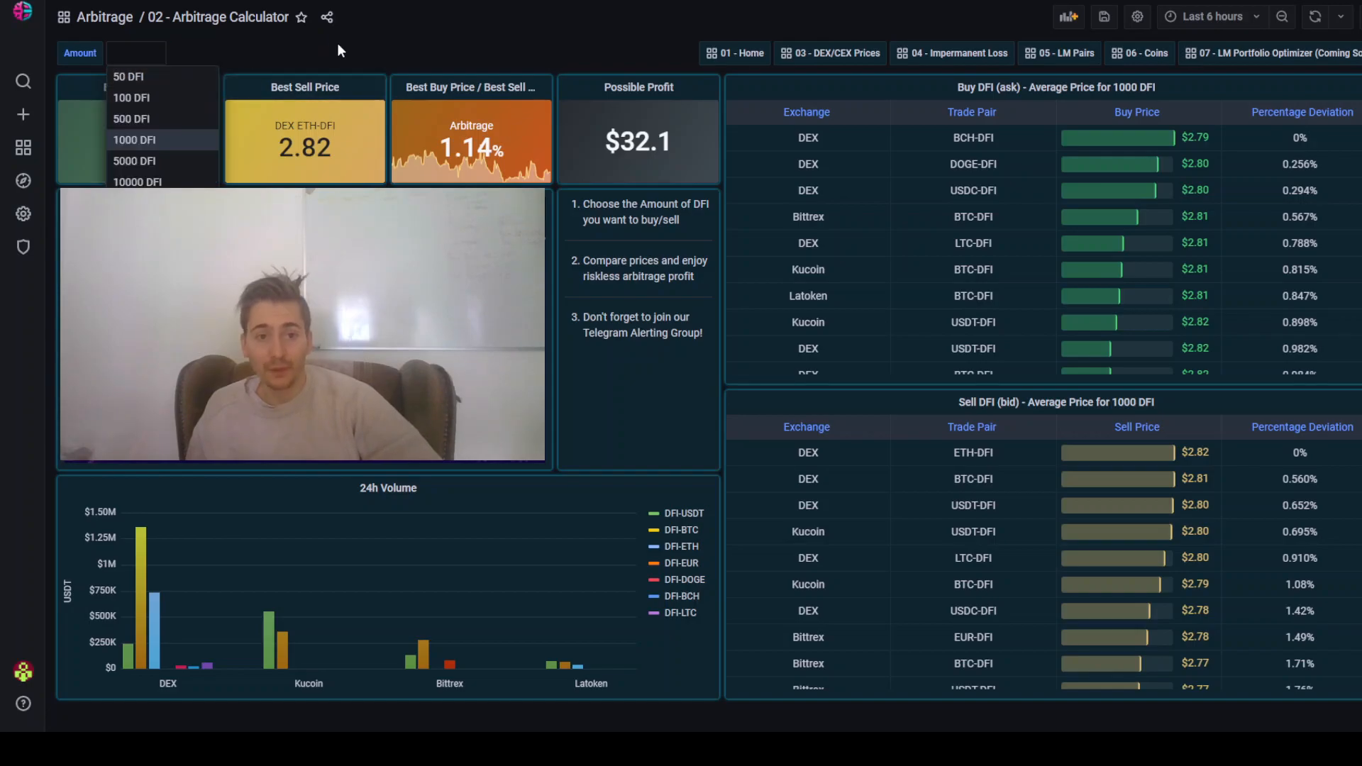
{"action": "left_click", "coordinate": [137, 139]}
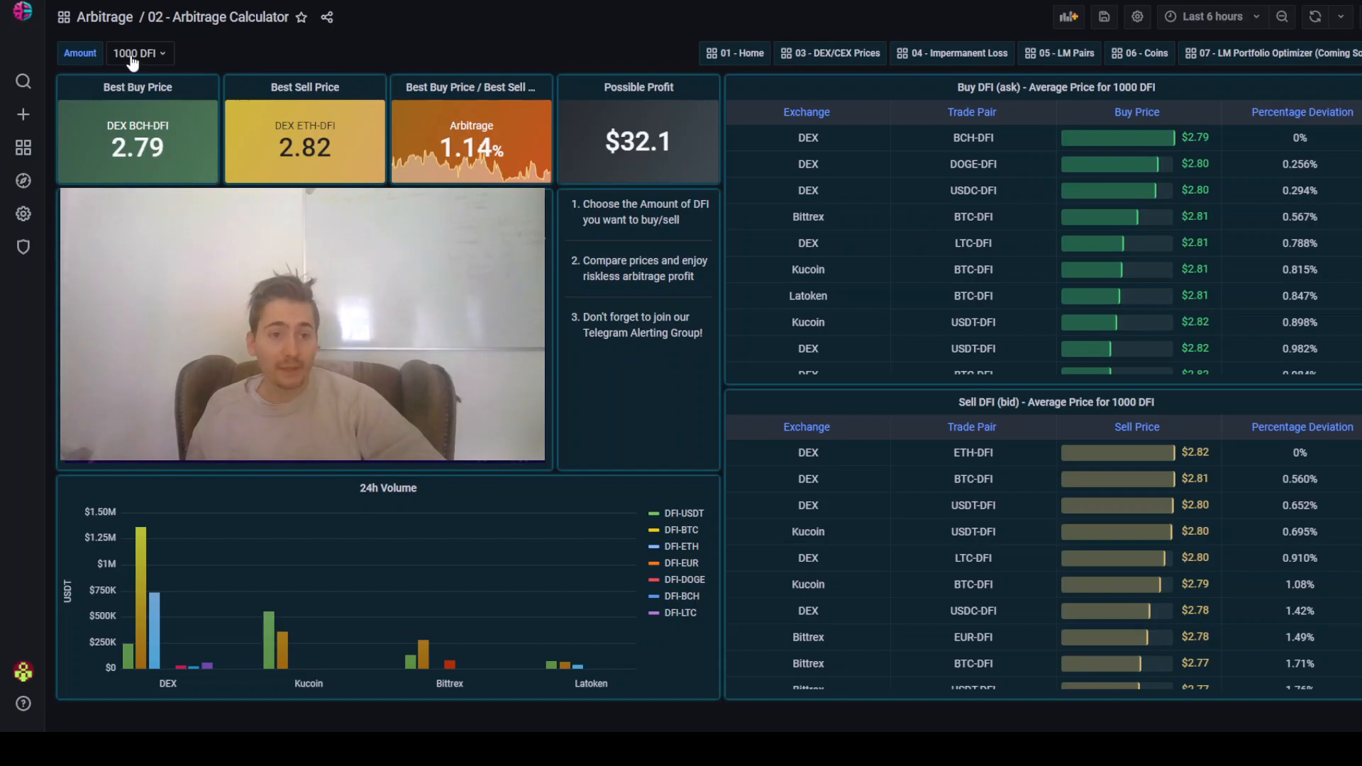
Step: Set the trade amount to 5000 DFI, giving 0.458% arbitrage and $64.6 possible profit
{"action": "left_click", "coordinate": [139, 53]}
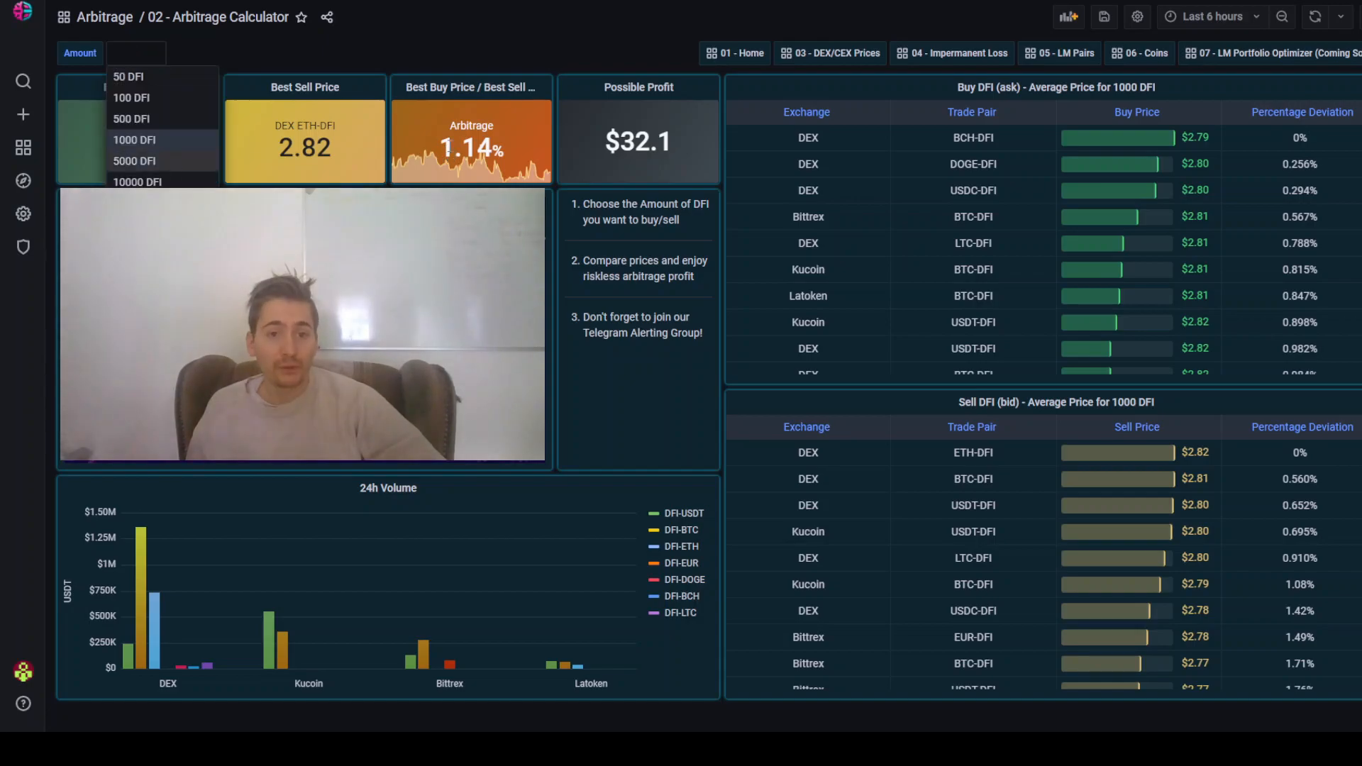
{"action": "left_click", "coordinate": [137, 161]}
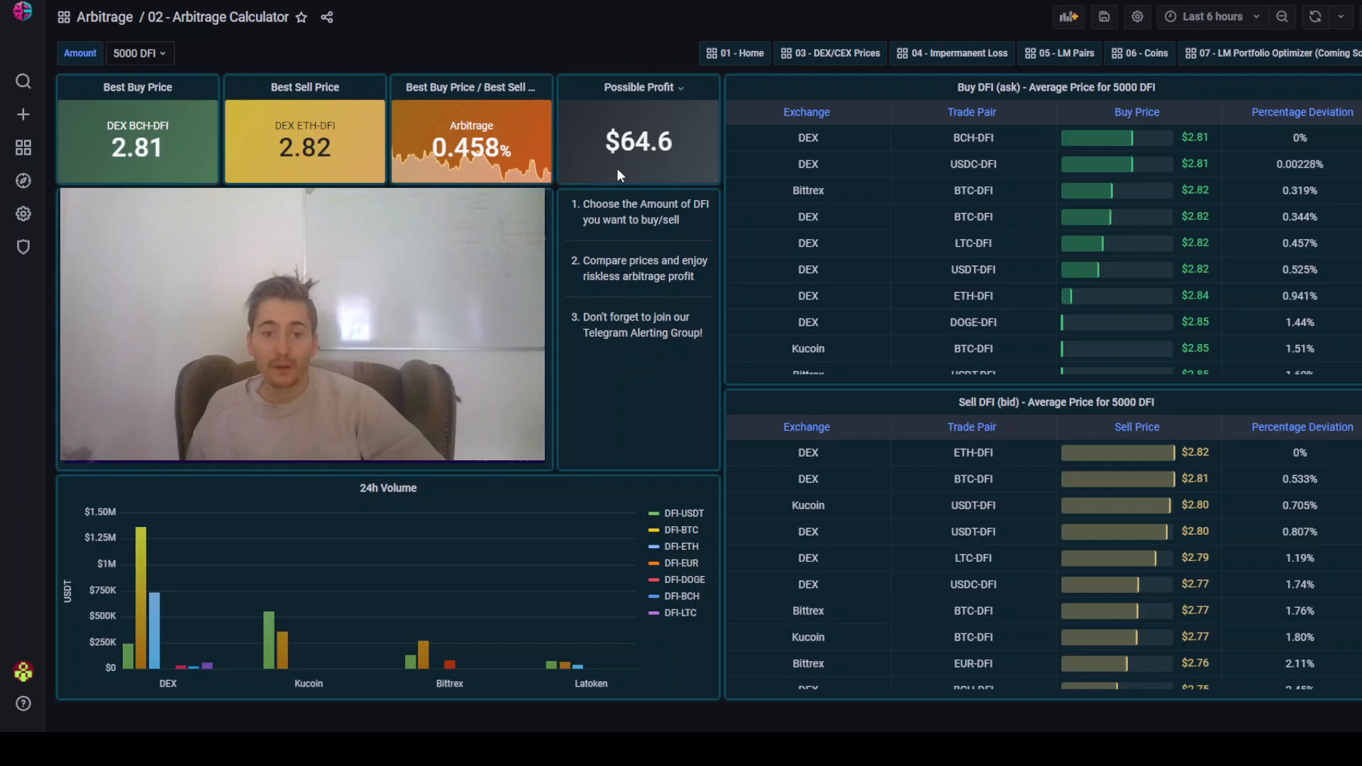
{"action": "mouse_move", "coordinate": [957, 235]}
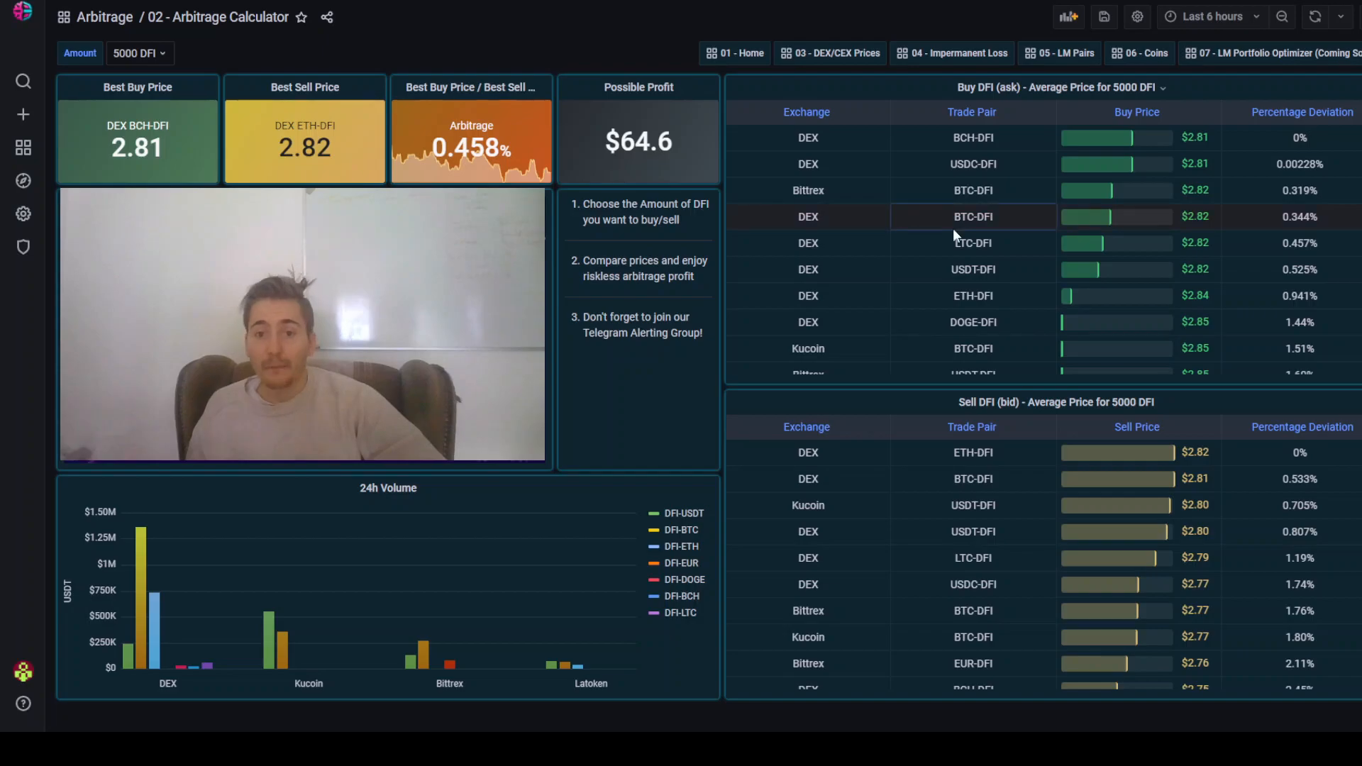
{"action": "mouse_move", "coordinate": [859, 244]}
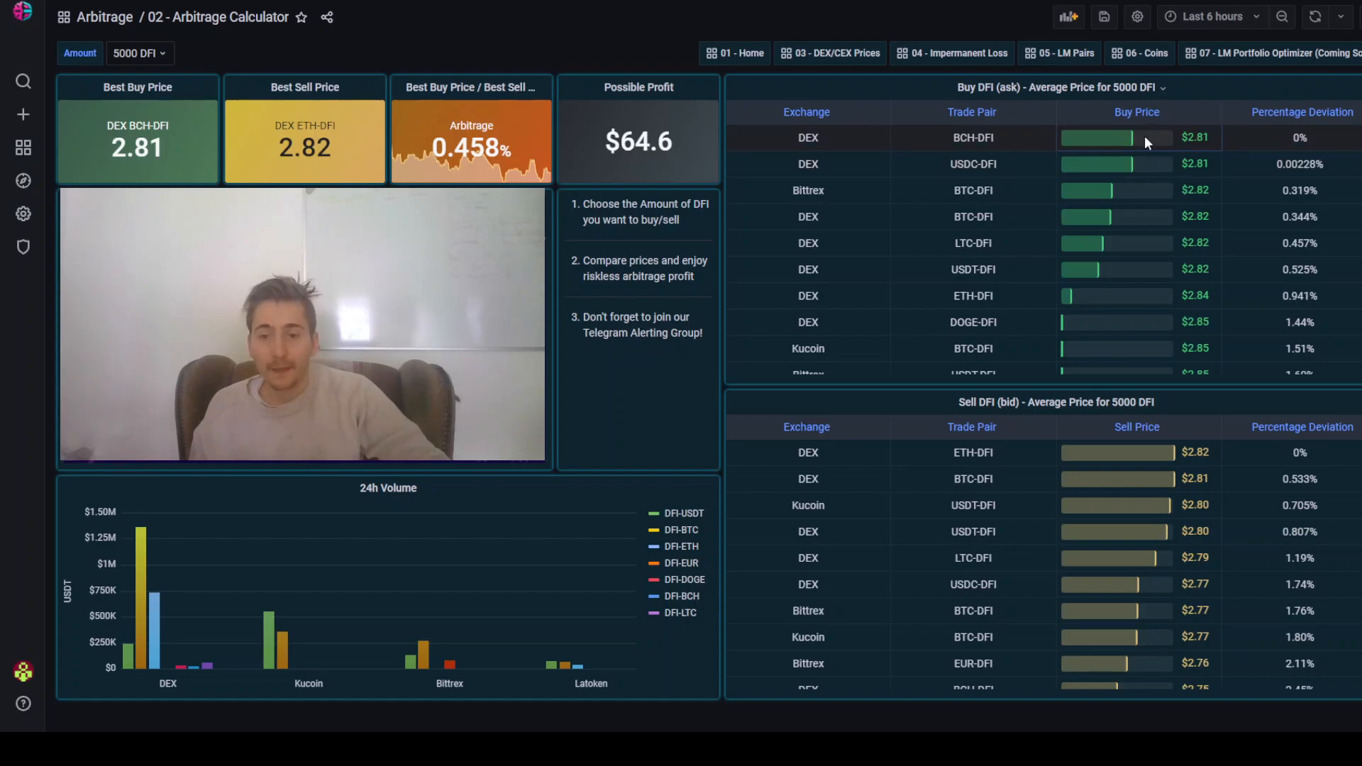
{"action": "mouse_move", "coordinate": [930, 113]}
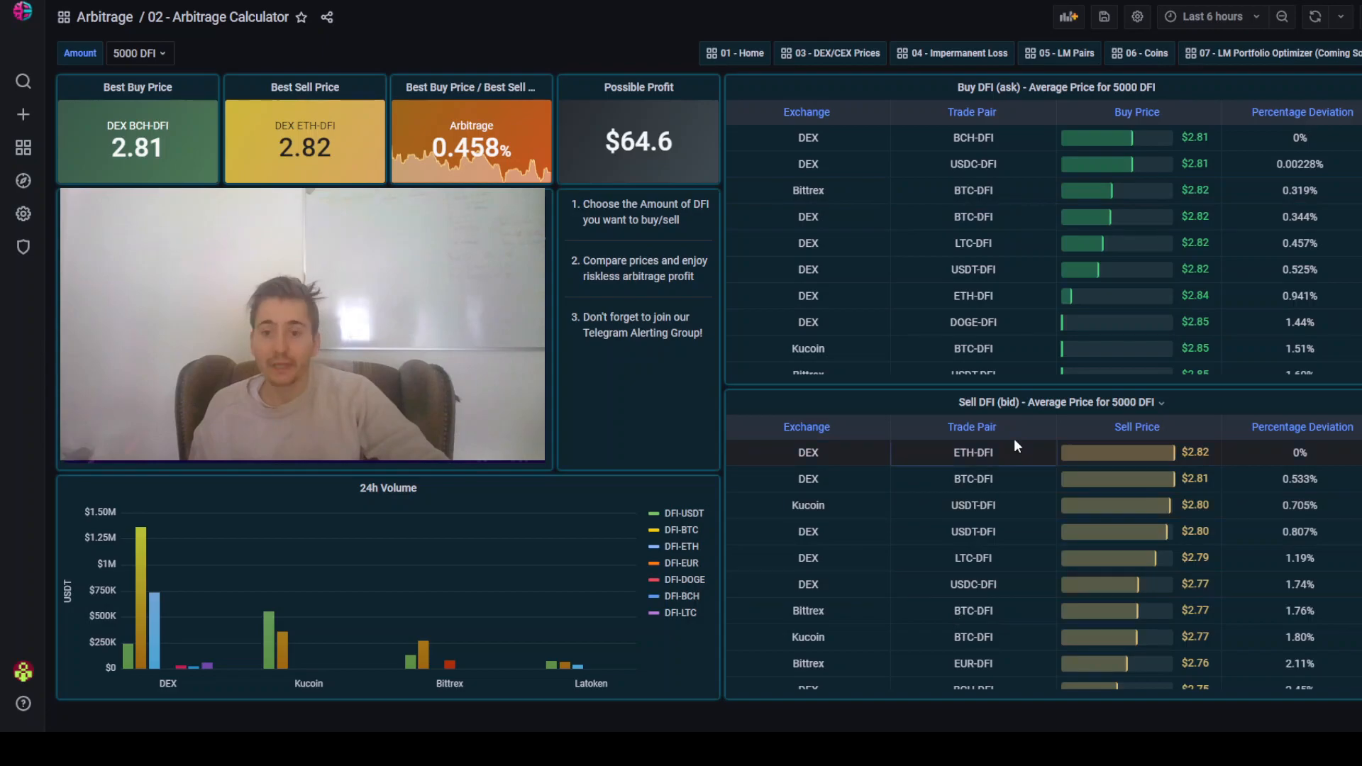
{"action": "mouse_move", "coordinate": [1118, 463]}
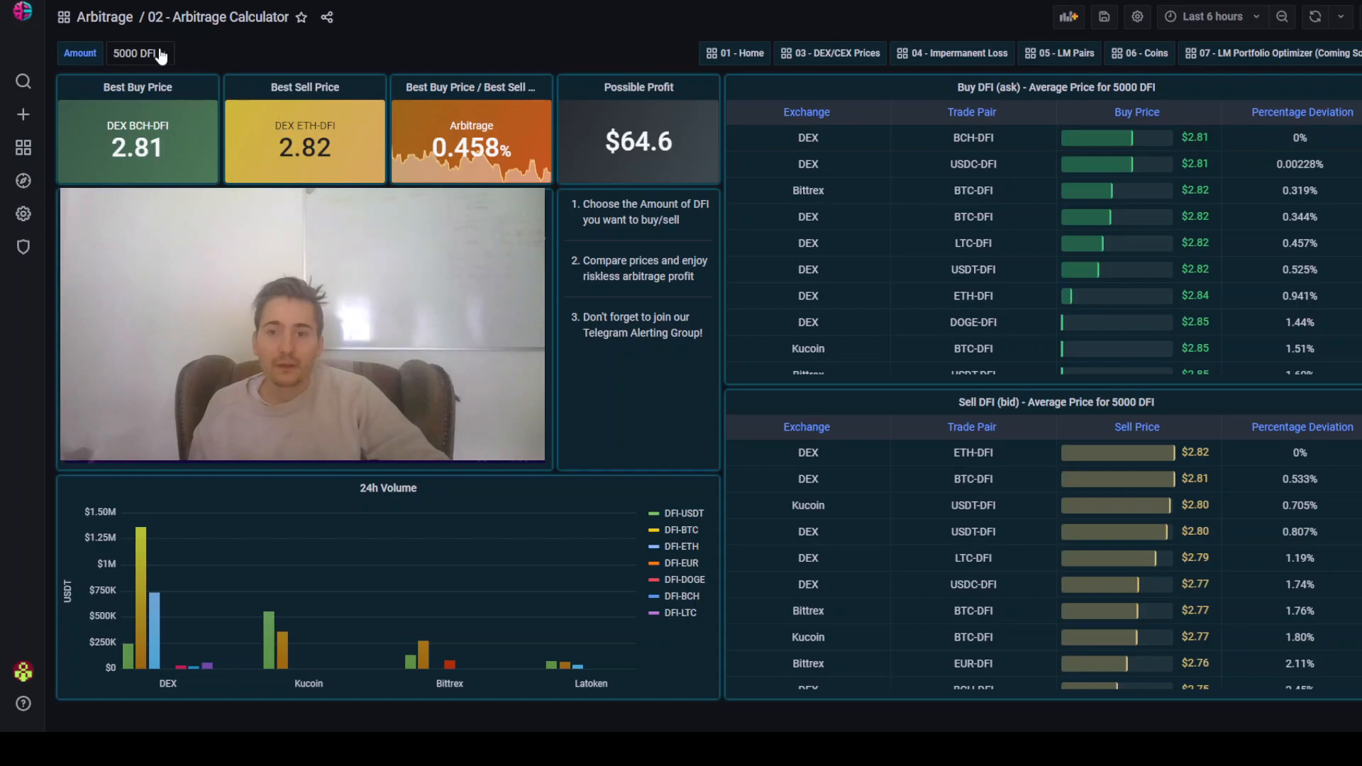
Step: Set the trade amount to 50 DFI, giving 2.59% arbitrage and $3.66 possible profit
{"action": "left_click", "coordinate": [141, 54]}
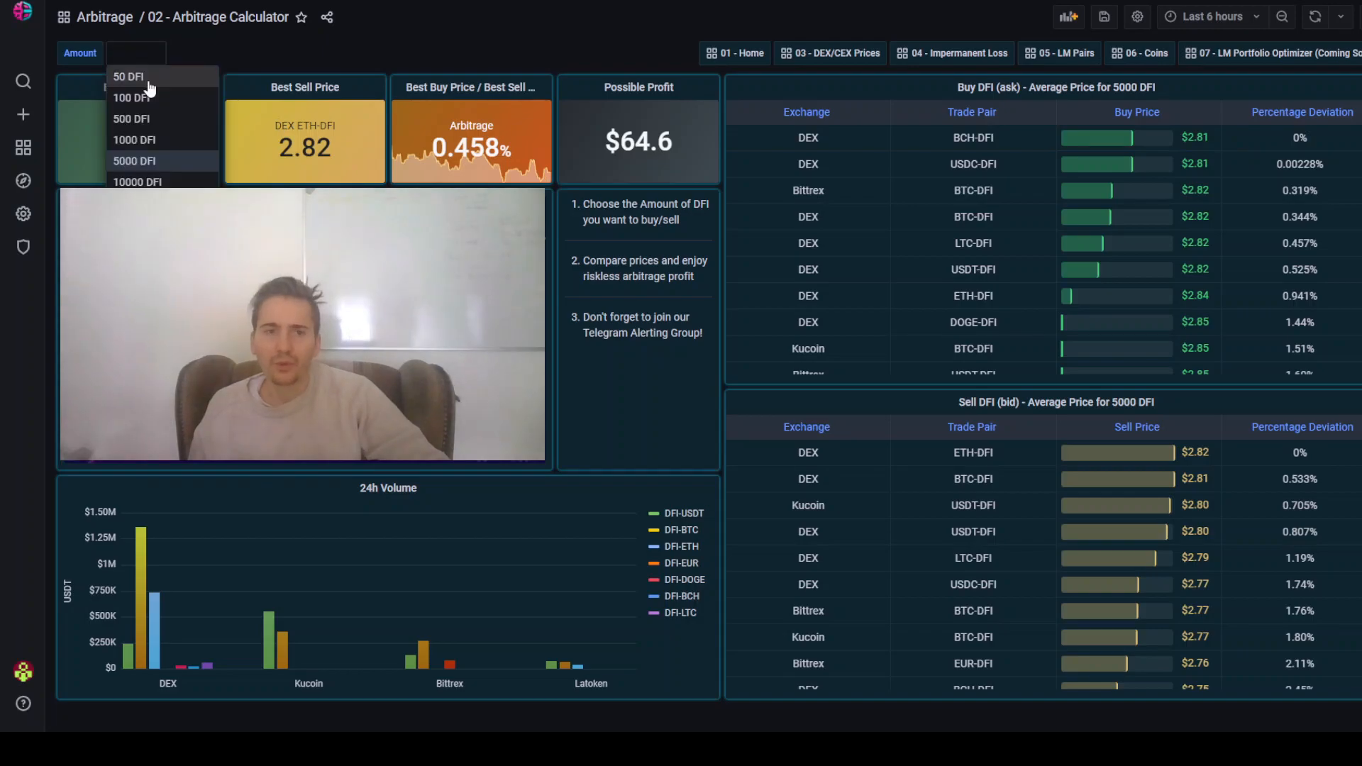
{"action": "left_click", "coordinate": [128, 75]}
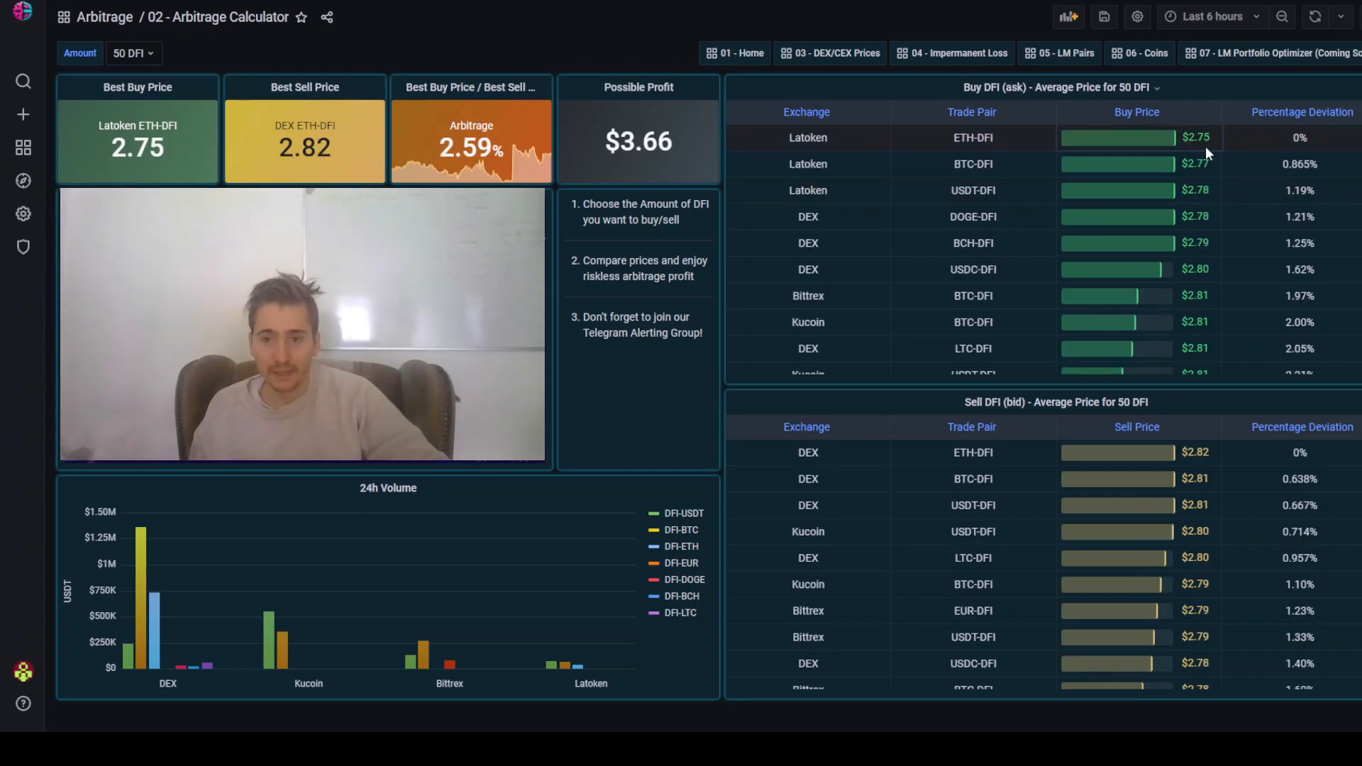
{"action": "mouse_move", "coordinate": [1042, 269]}
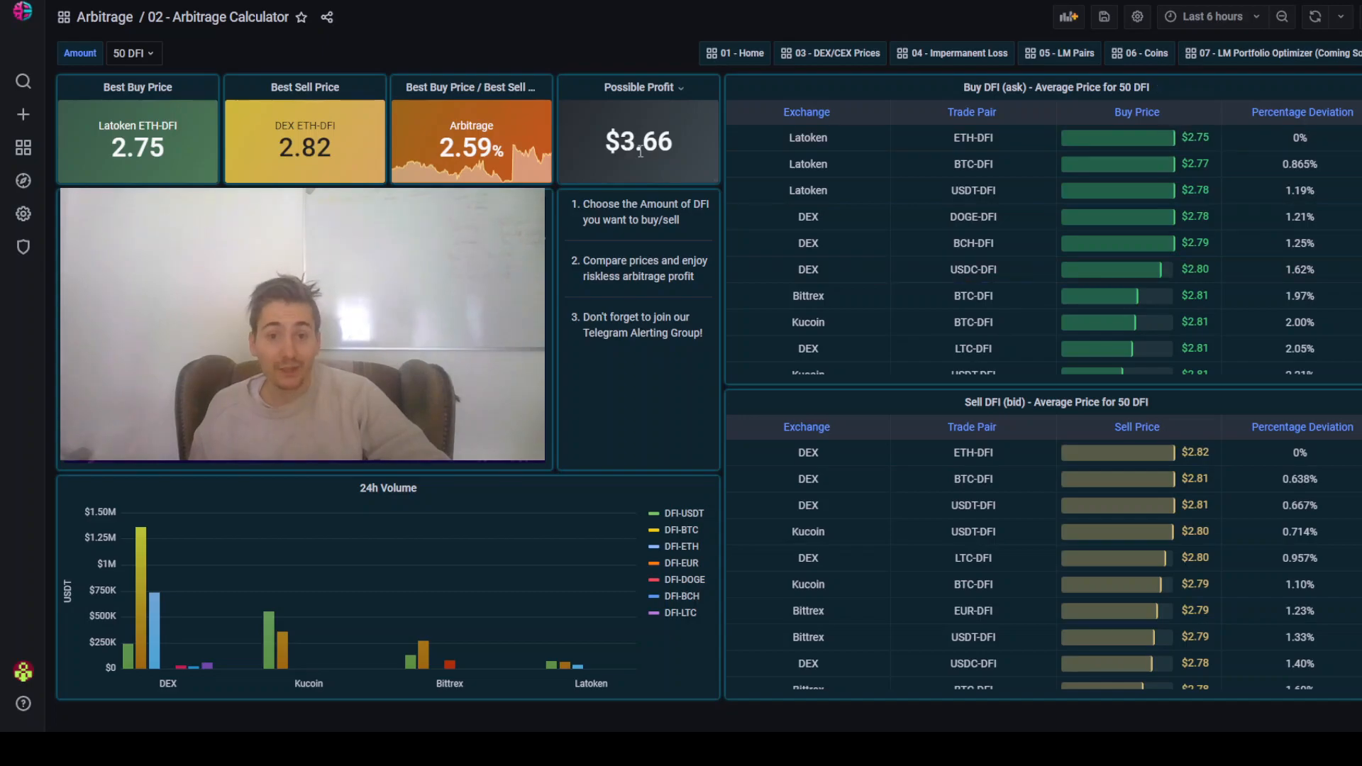
{"action": "mouse_move", "coordinate": [643, 129]}
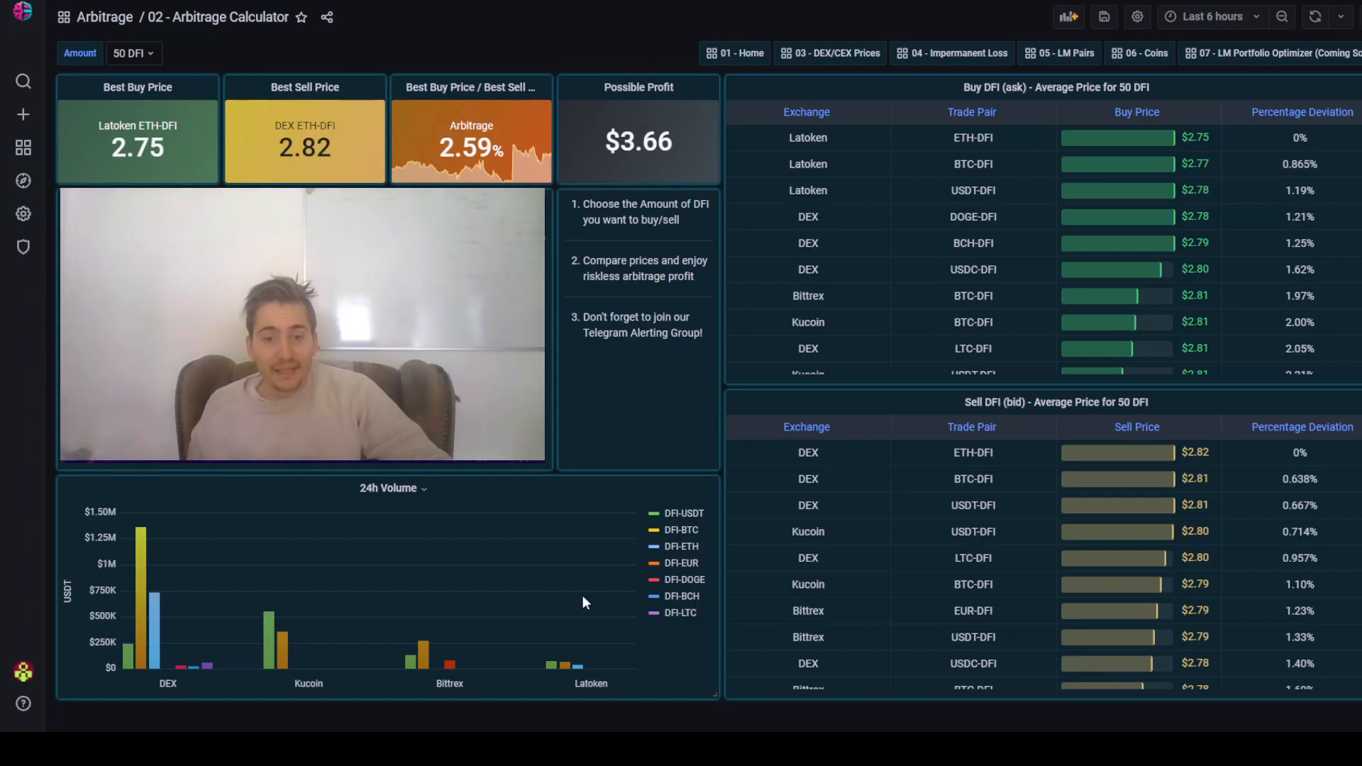
{"action": "mouse_move", "coordinate": [413, 616]}
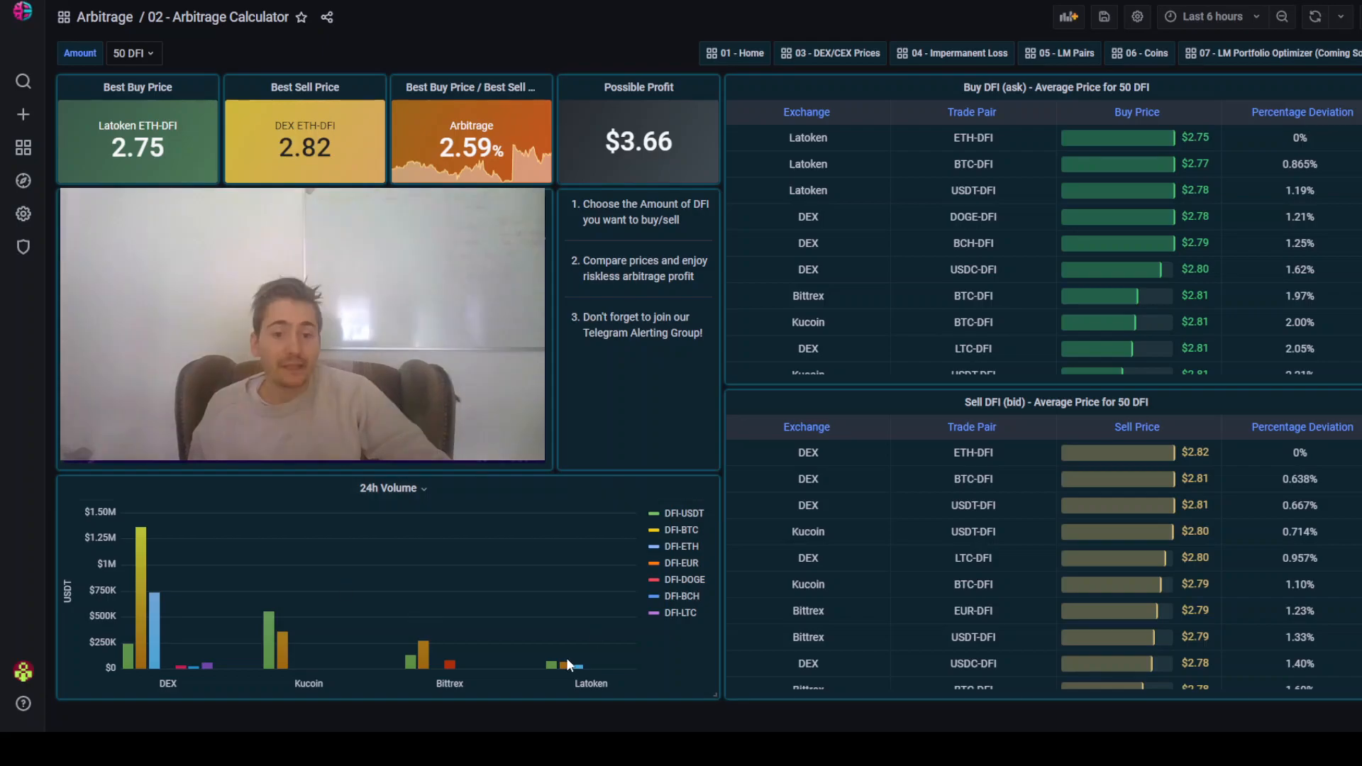
{"action": "mouse_move", "coordinate": [564, 664]}
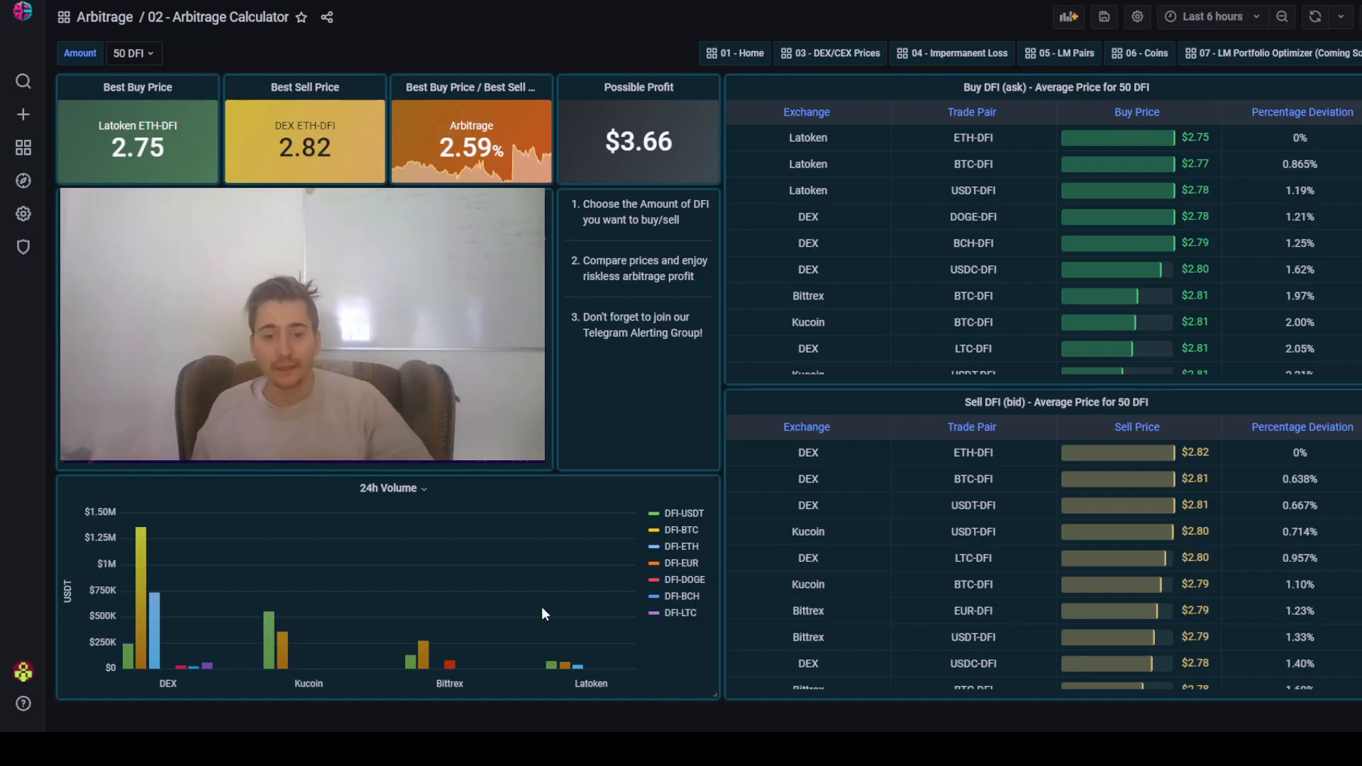
{"action": "mouse_move", "coordinate": [565, 668]}
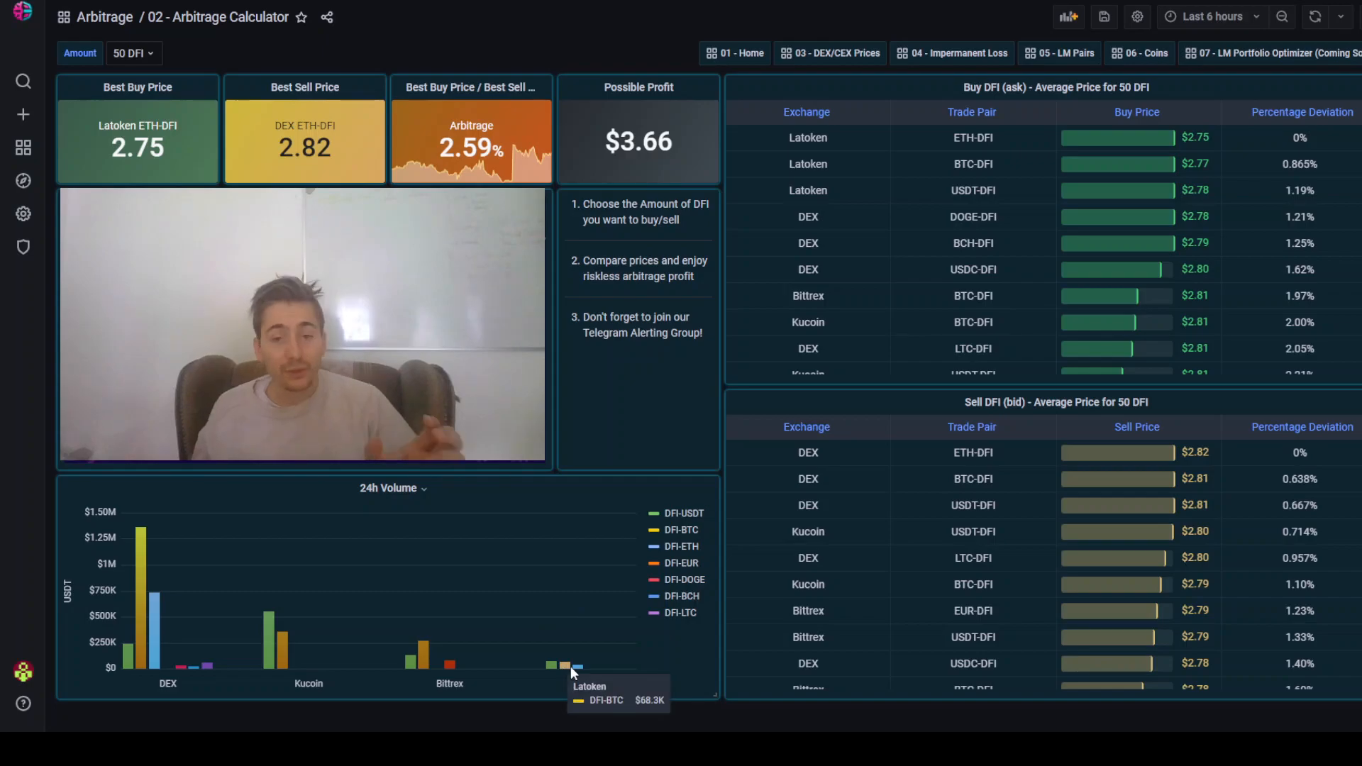
{"action": "mouse_move", "coordinate": [582, 703]}
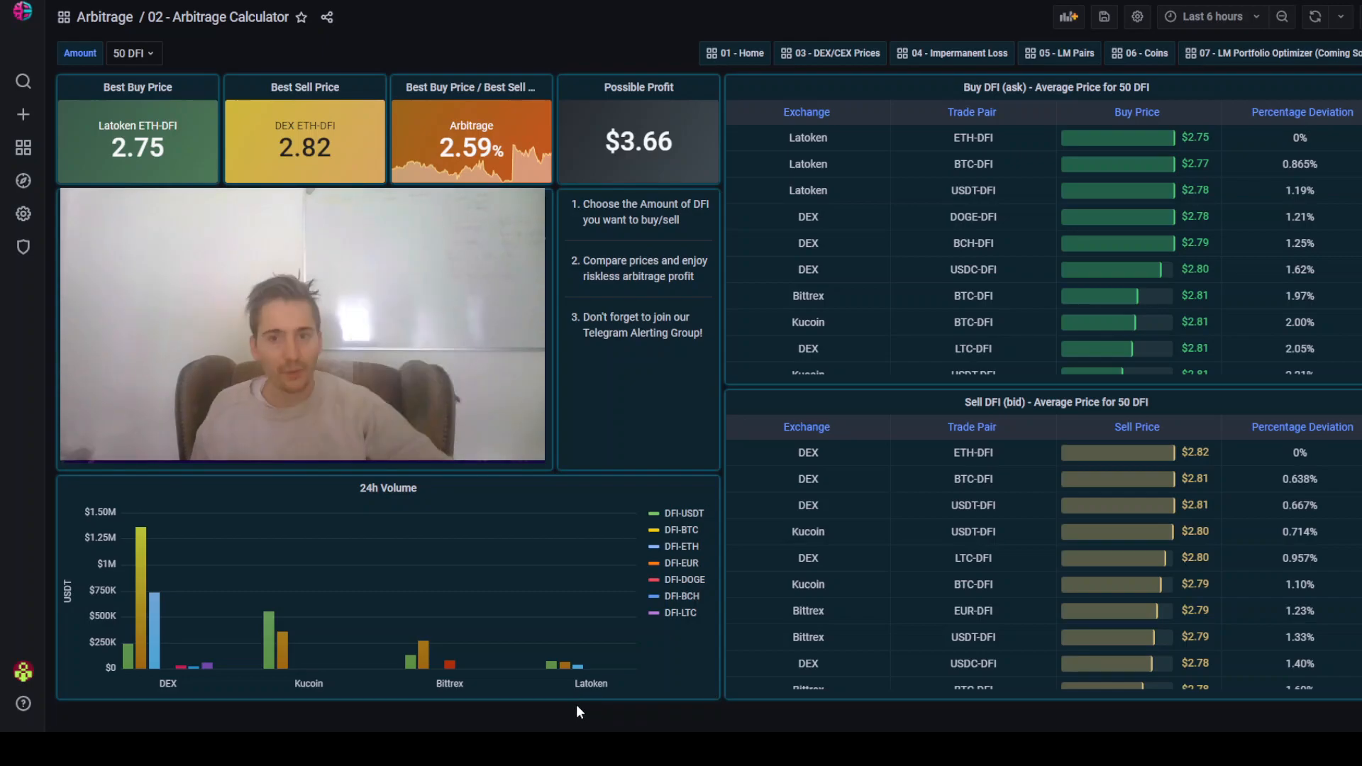
{"action": "mouse_move", "coordinate": [576, 667]}
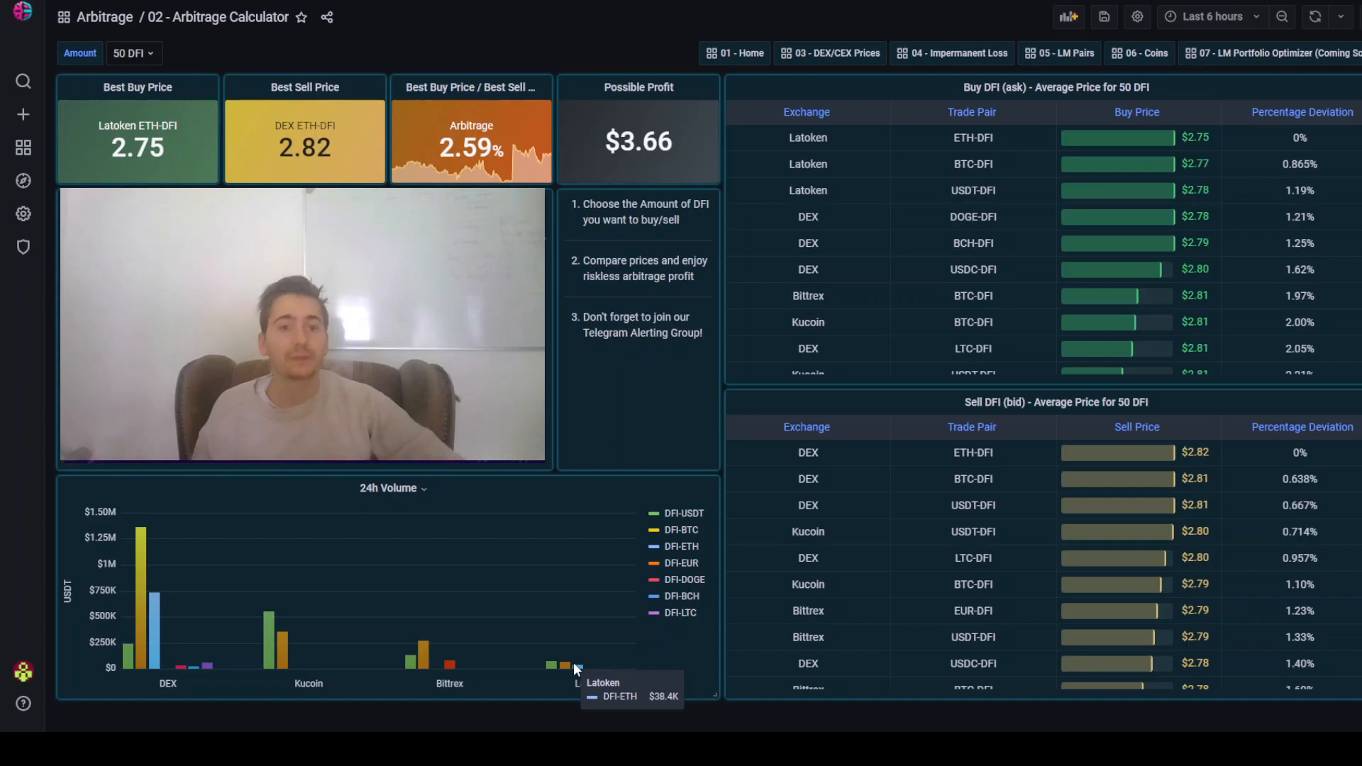
{"action": "mouse_move", "coordinate": [570, 667]}
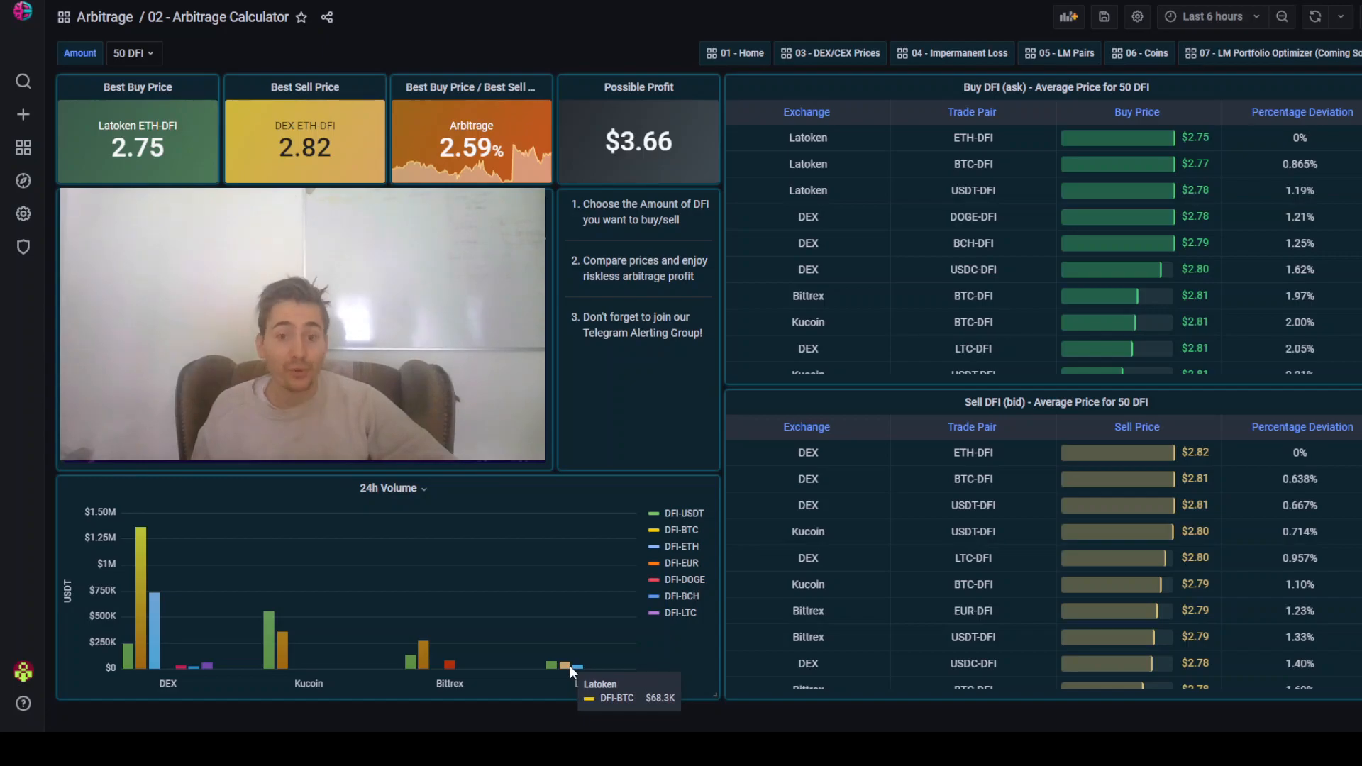
{"action": "mouse_move", "coordinate": [574, 619]}
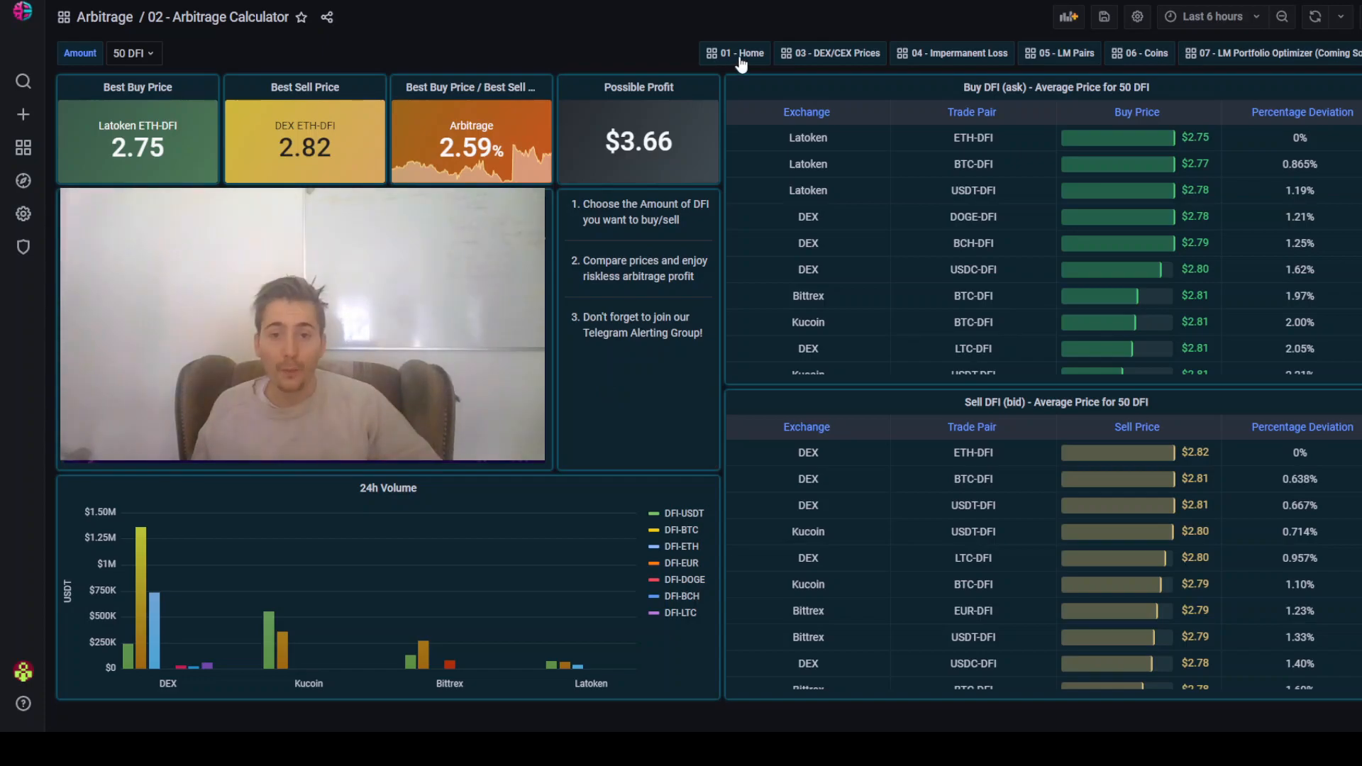
{"action": "mouse_move", "coordinate": [645, 375]}
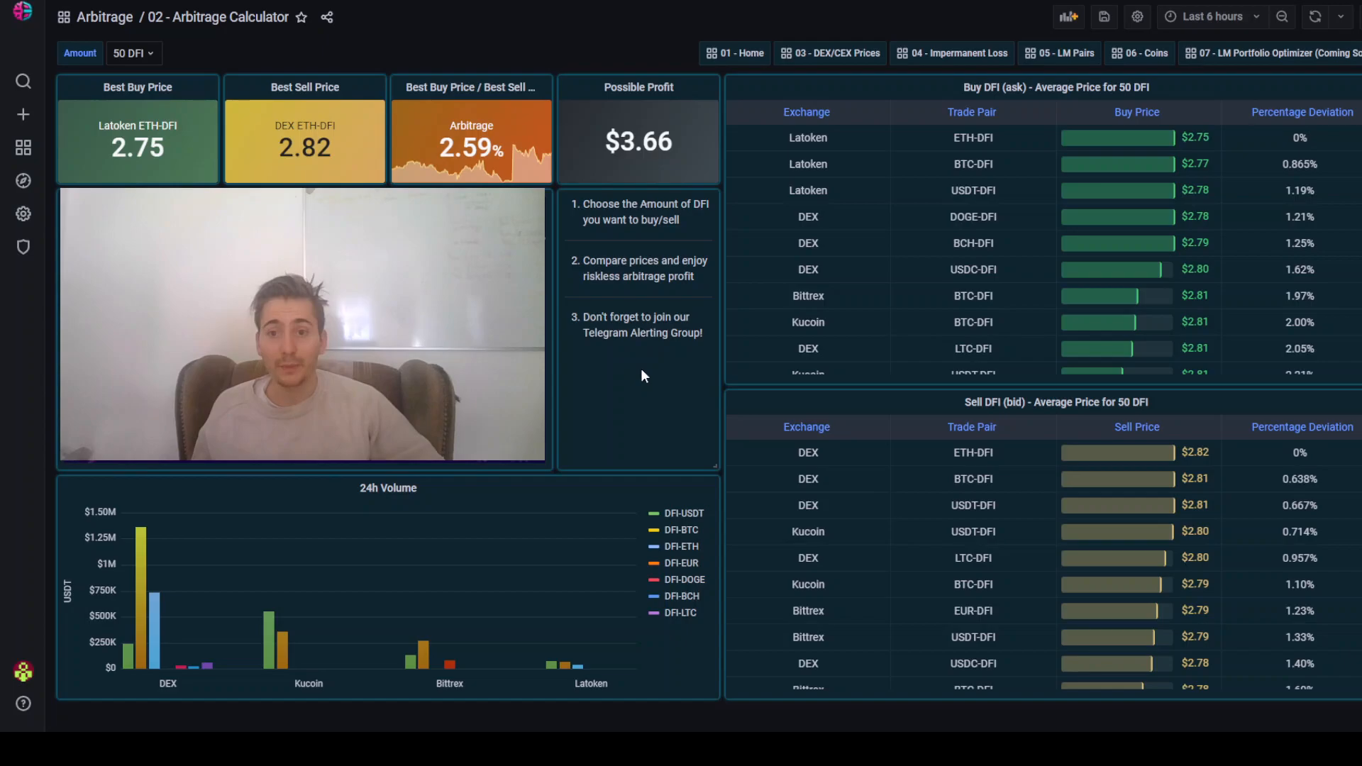
{"action": "mouse_move", "coordinate": [638, 373]}
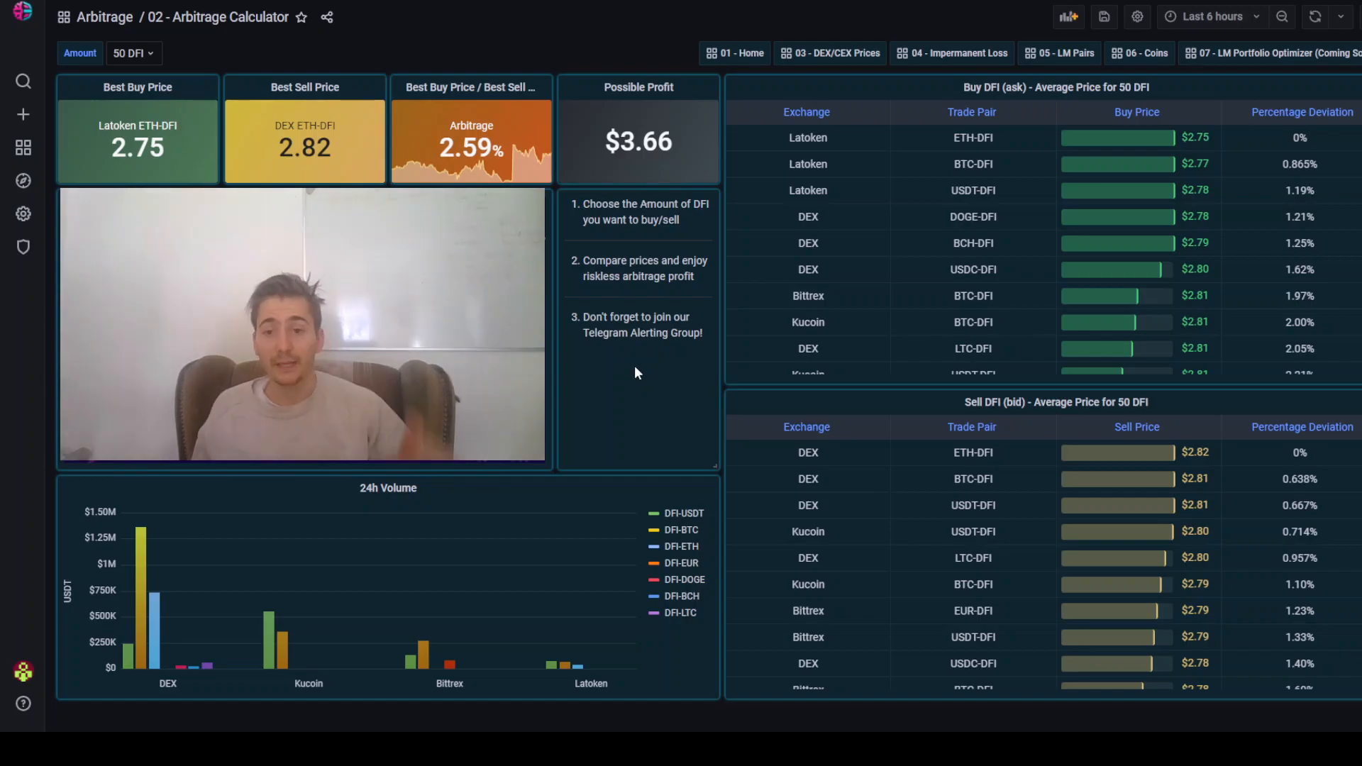